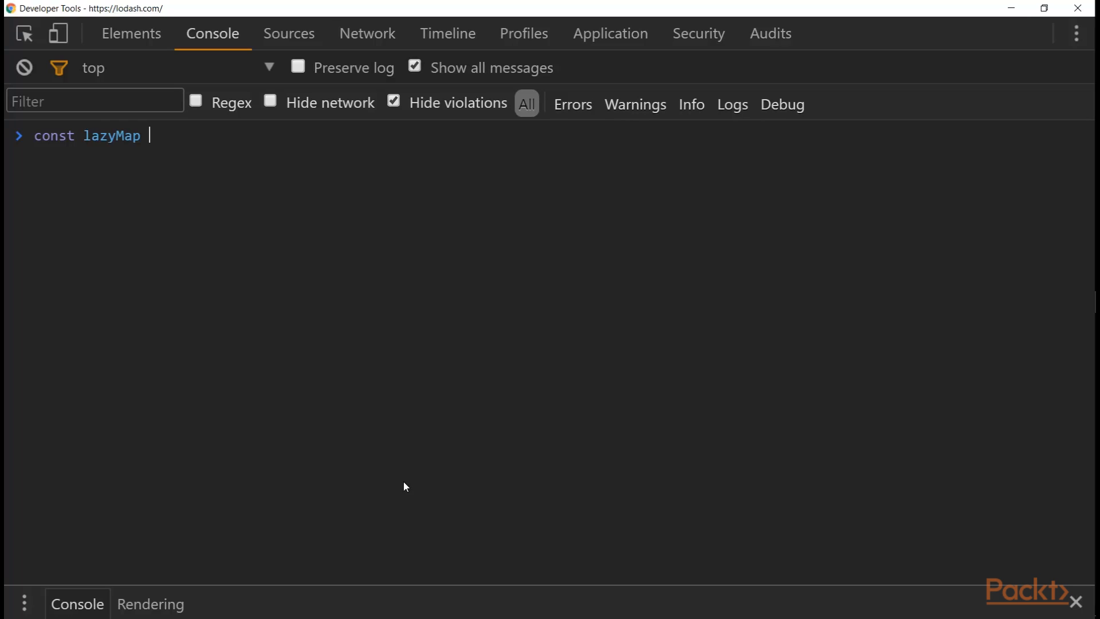
- Write the lazyMap = (arr, mapFunction) => { return { ... header across new Console lines
type("= ( arr,")
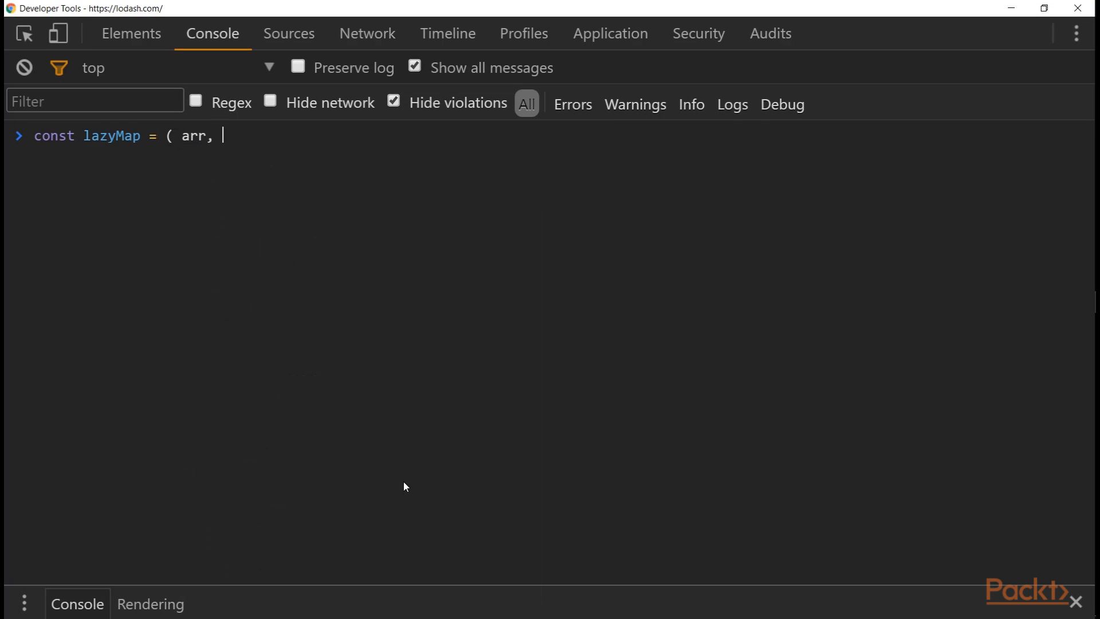
type("mapFunction")
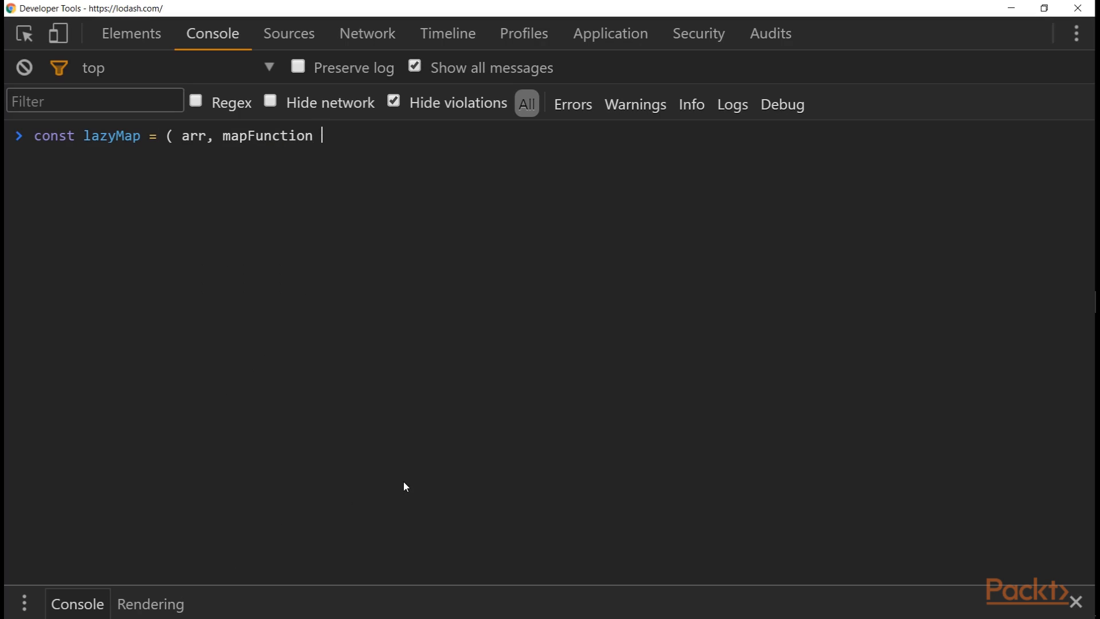
type(") => {")
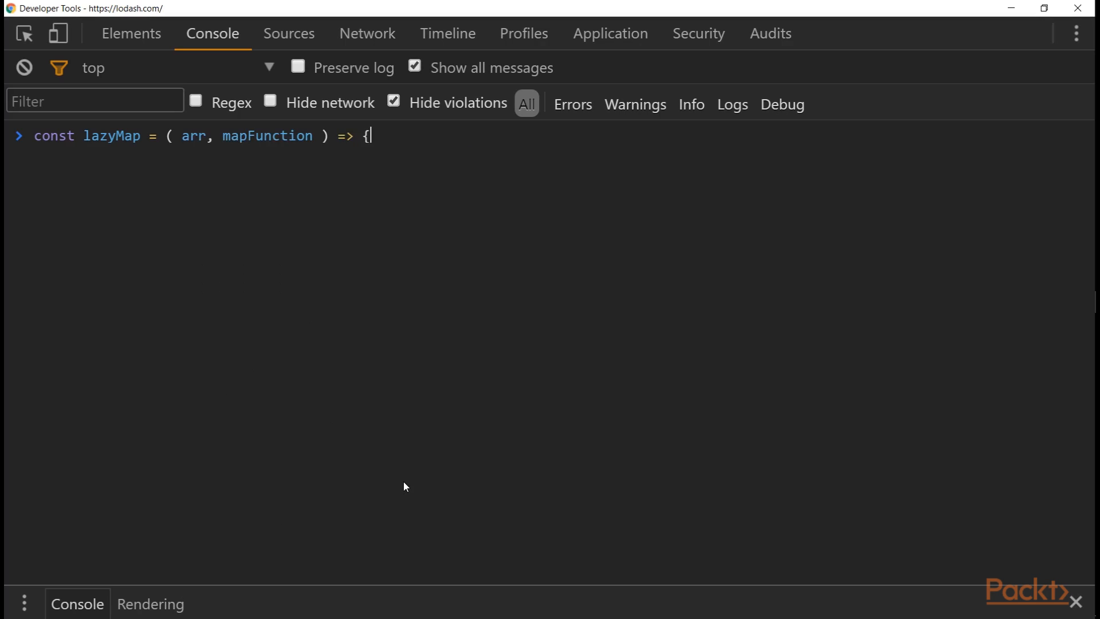
key("Enter")
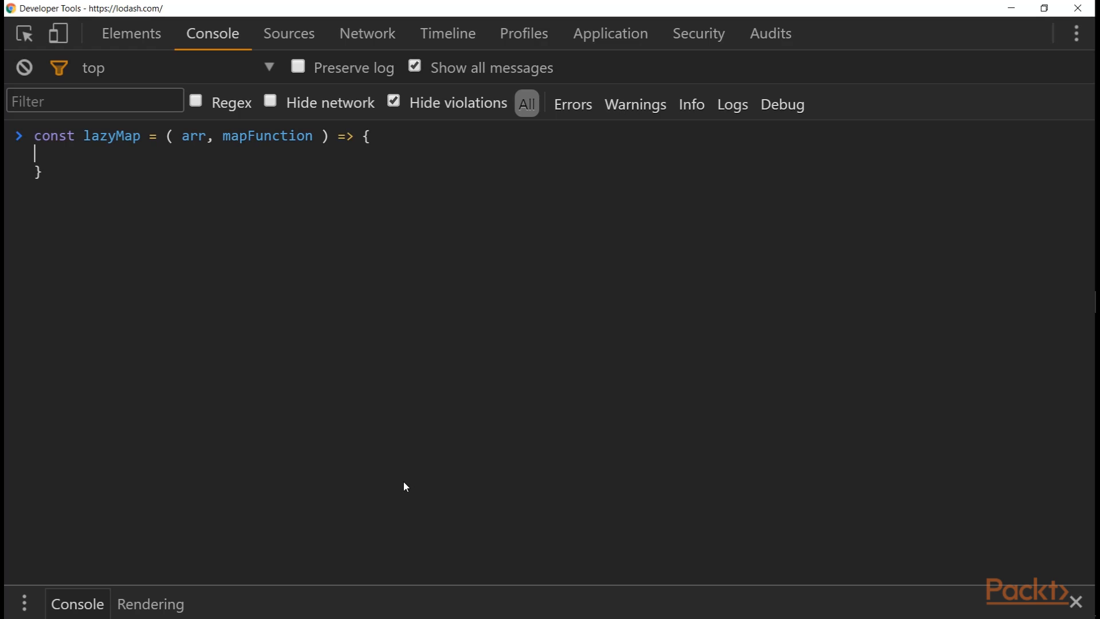
type("return")
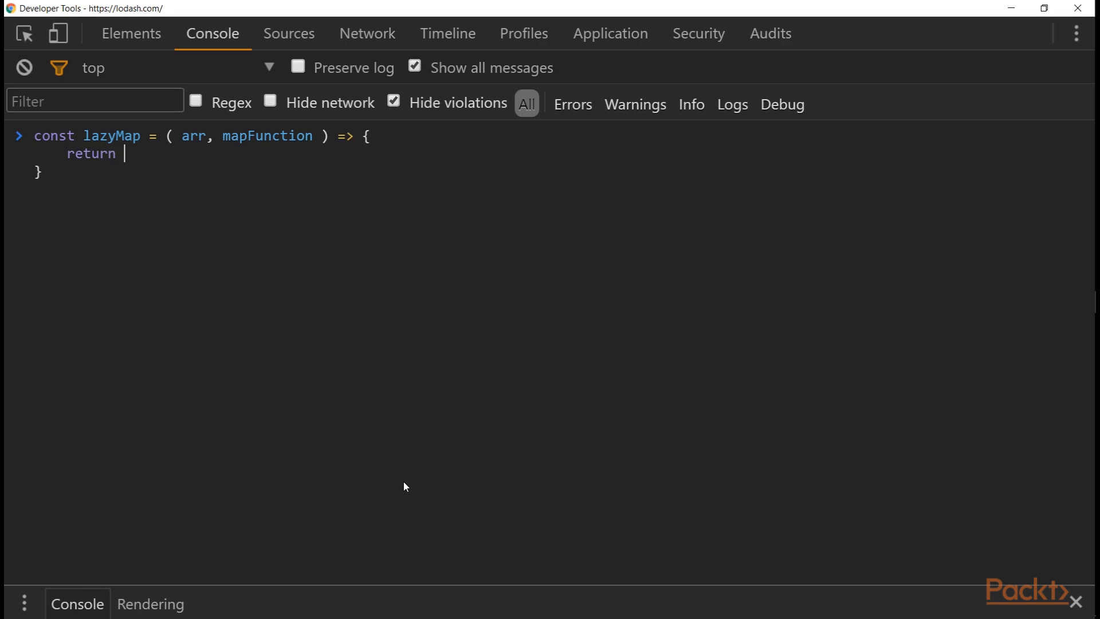
type("{")
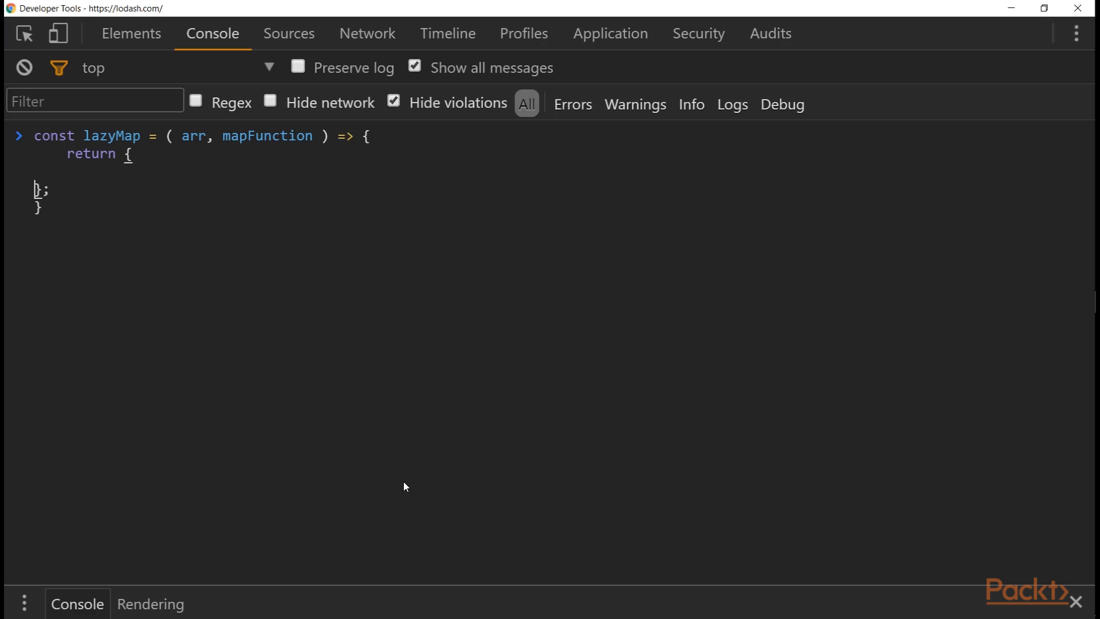
key("Enter")
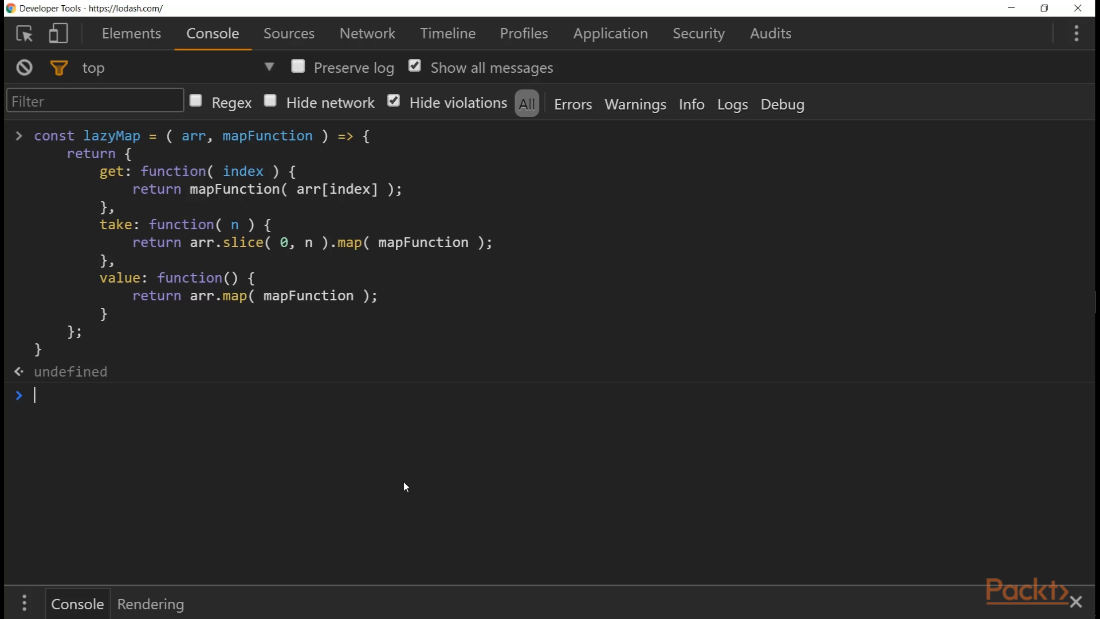
- Evaluate lazyMap([1,2,3,4,5], x=>x*2) and start const lazyList = lazyMap([1,2...)
type("lazyMap")
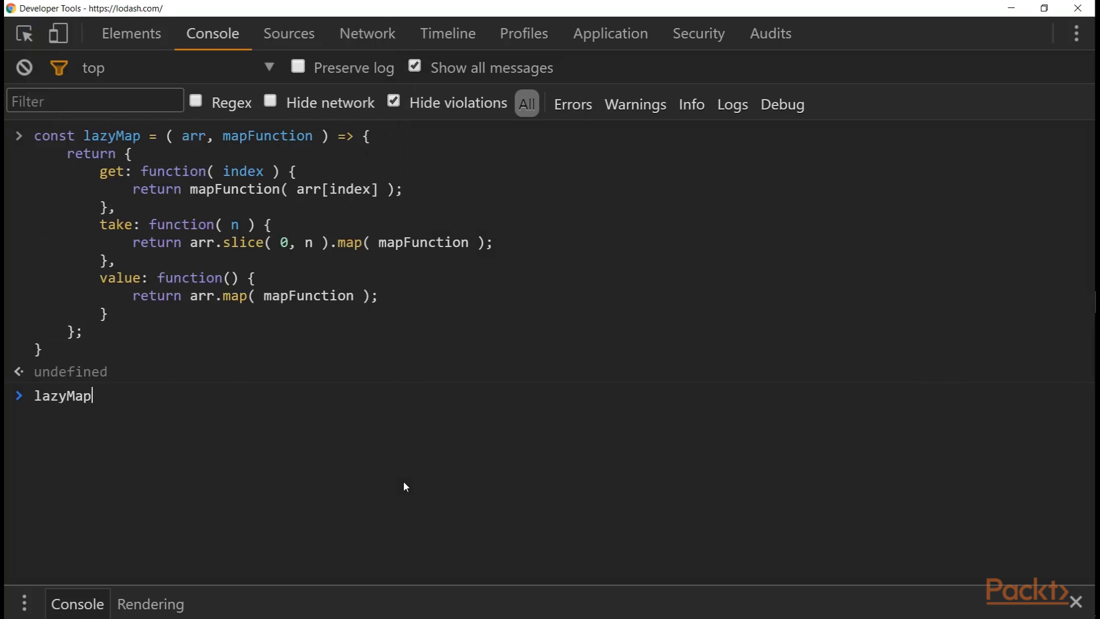
type("( [1,2,3,4,5], x=>x*2 ).value(")
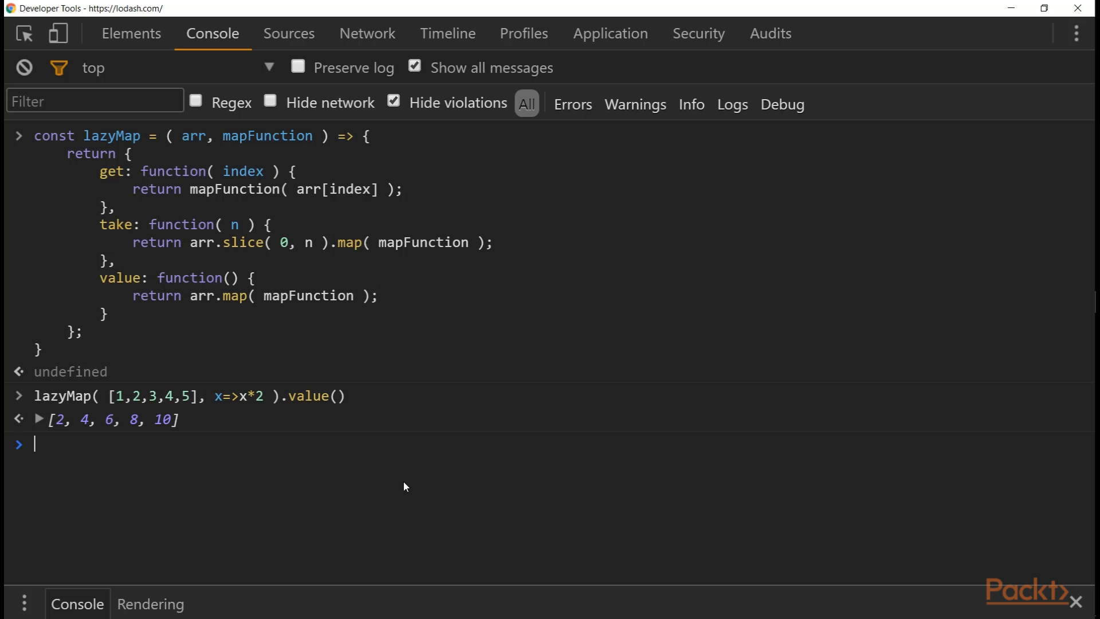
type("const lazyList = lazyMap( [1,2")
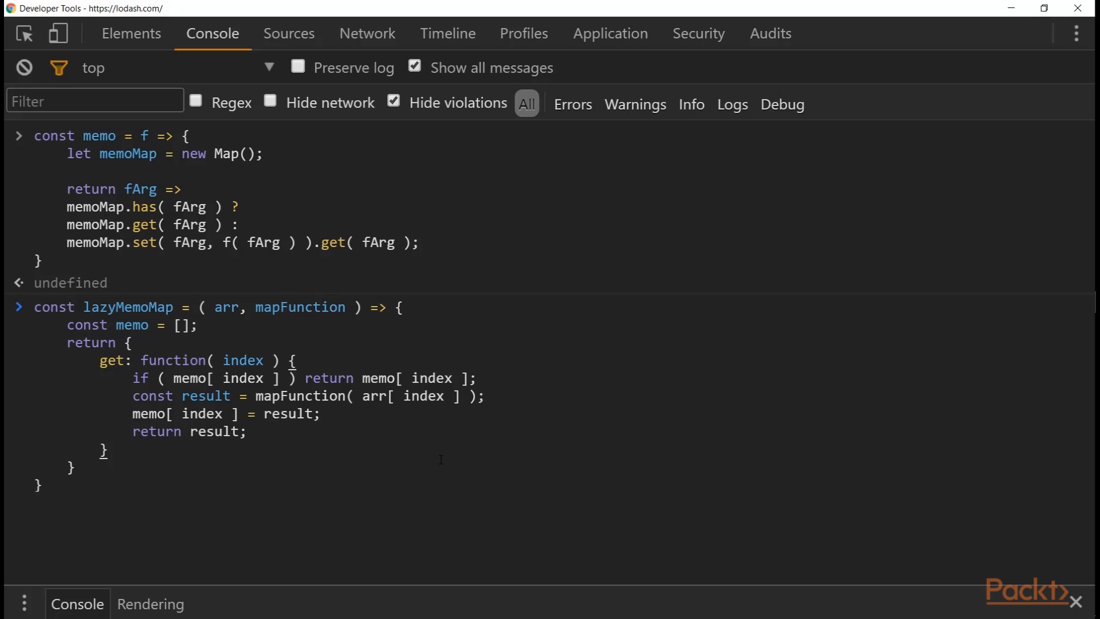
- Add getMemo returning memo, create lazyArray from lazyMemoMap and evaluate lazyArray.get
type("getMemp")
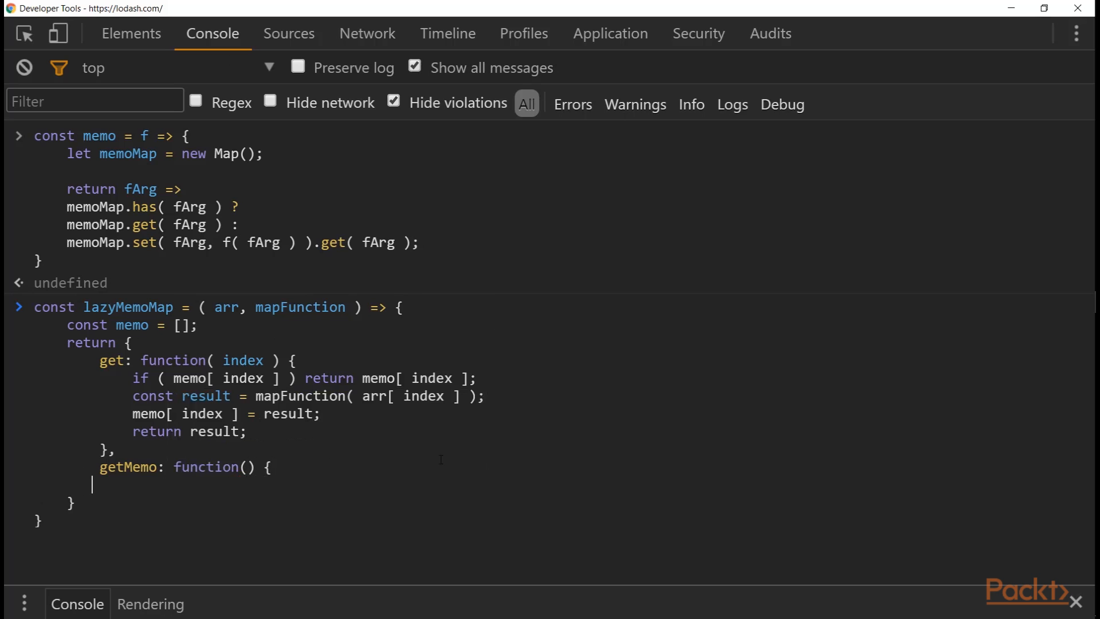
type("return memo;")
type("}")
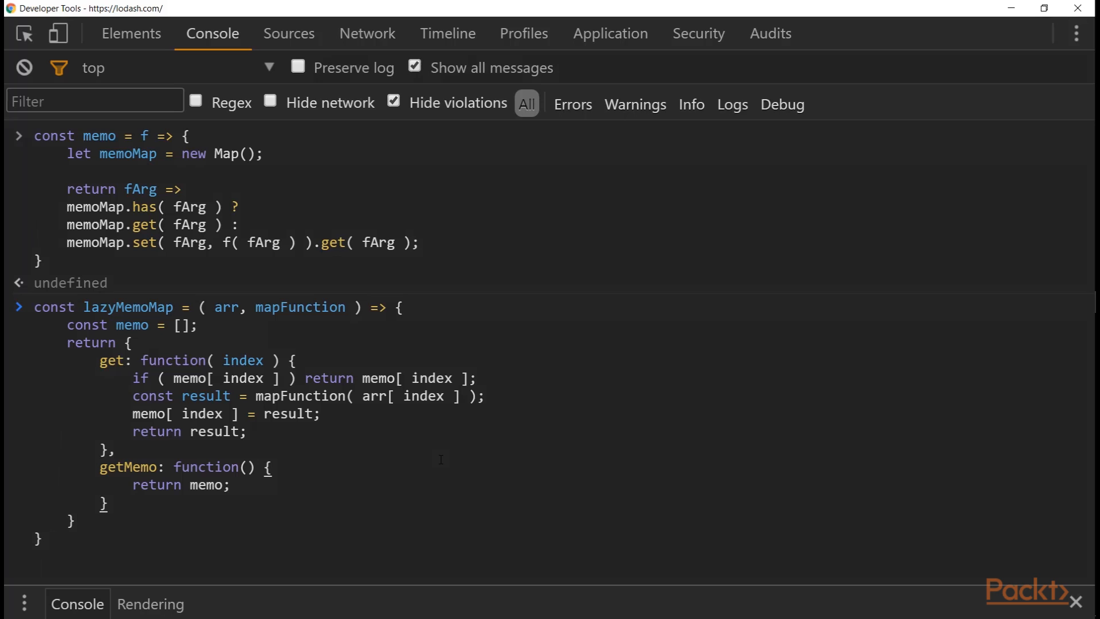
type("lazyArray")
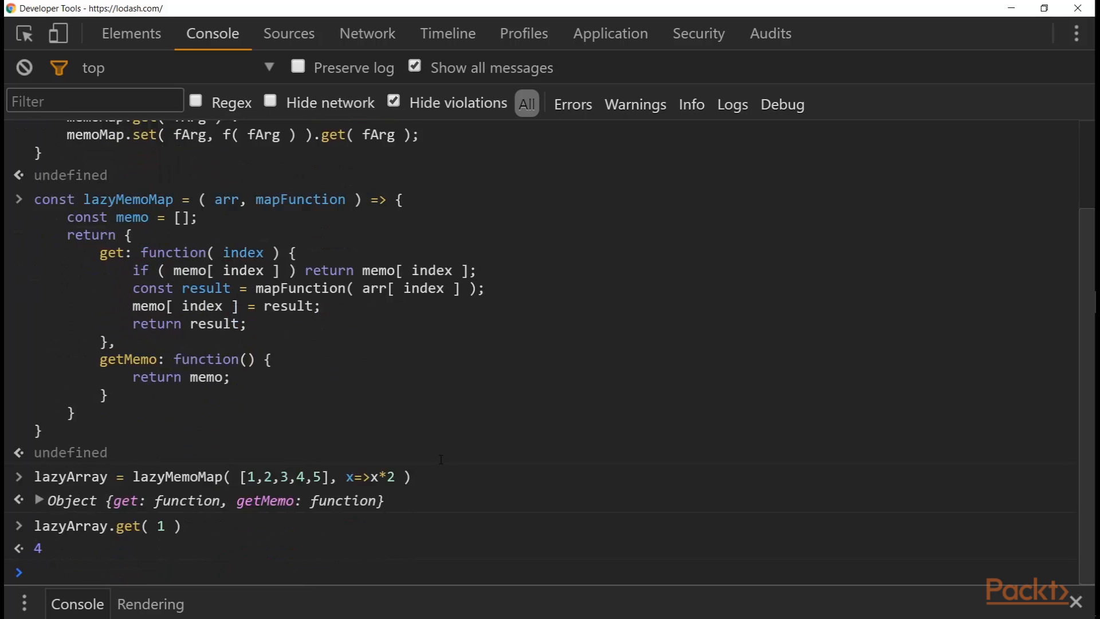
type("lazyArray.get")
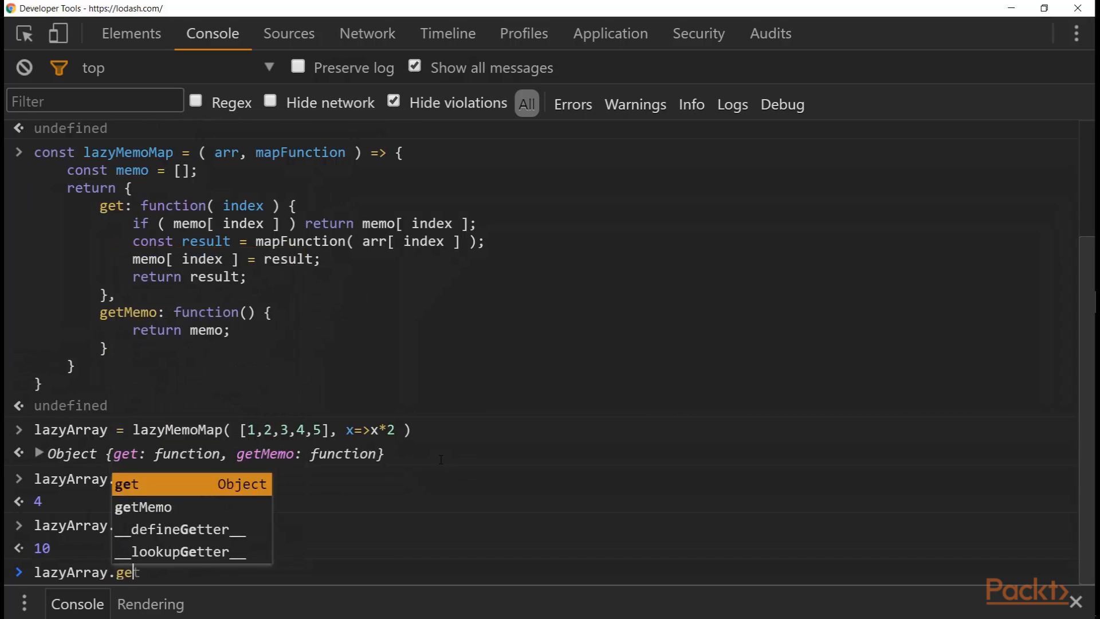